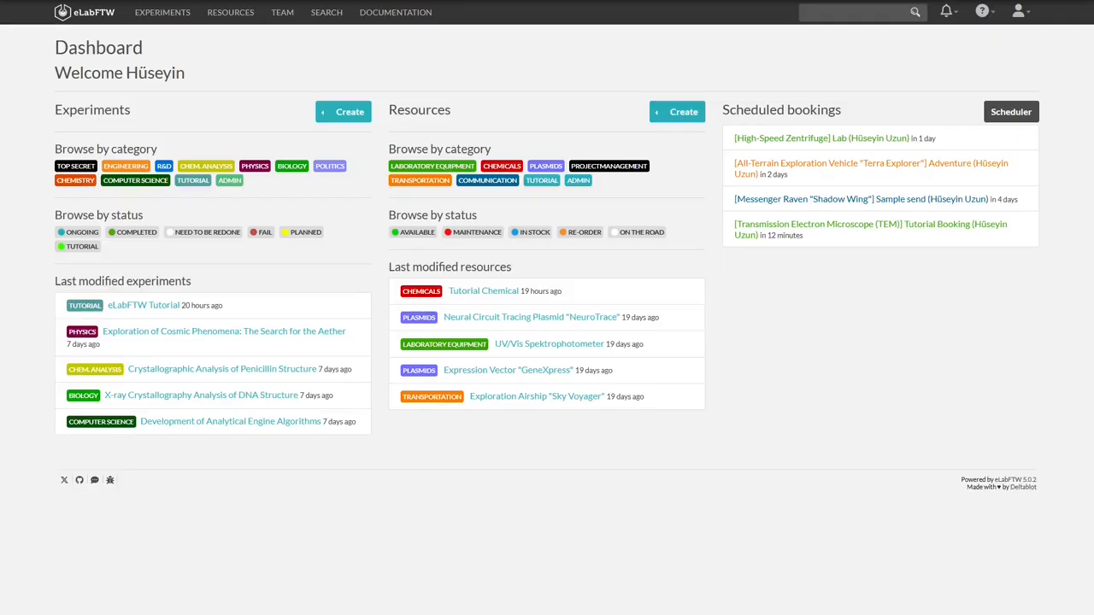
Open the account dropdown from the user icon on the Dashboard
left_click(1019, 12)
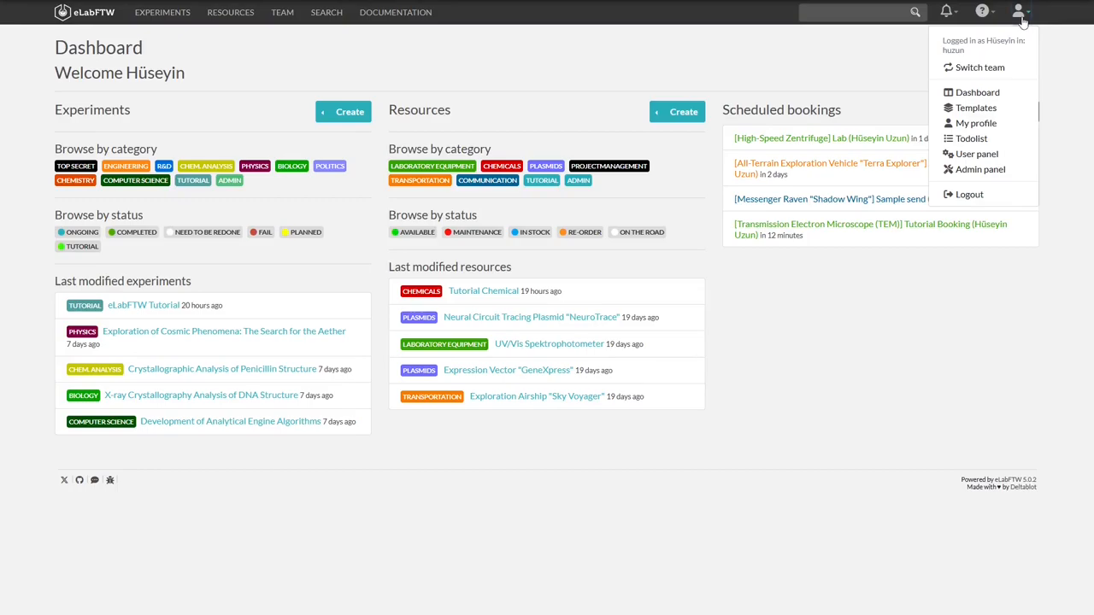
mouse_move(1019, 27)
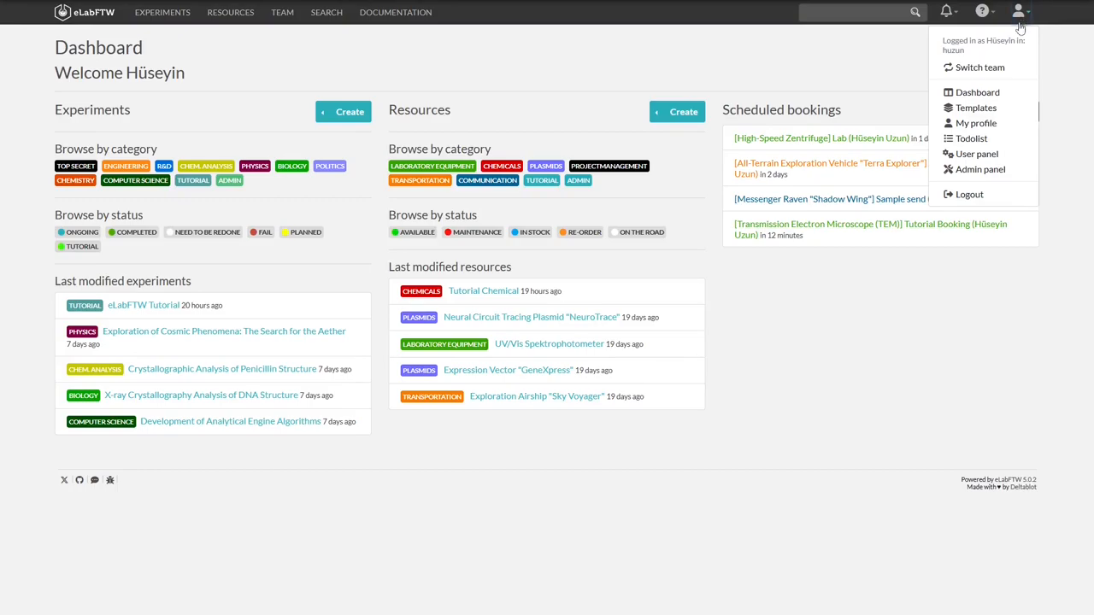
In the User panel preferences, change the interface language from English (UK/GB) to English (US)
left_click(975, 154)
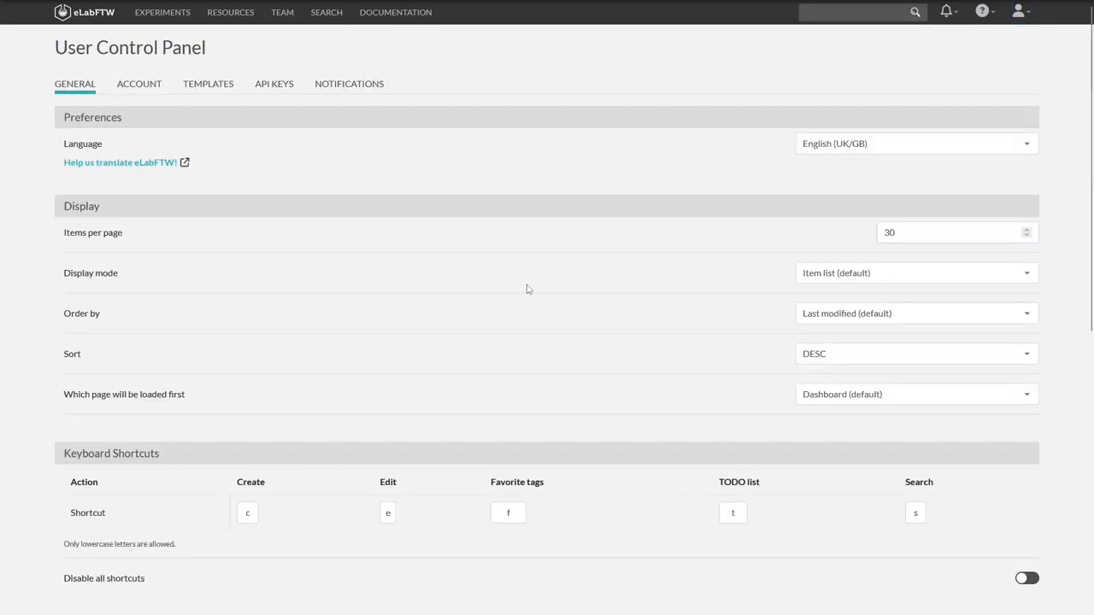
left_click(914, 143)
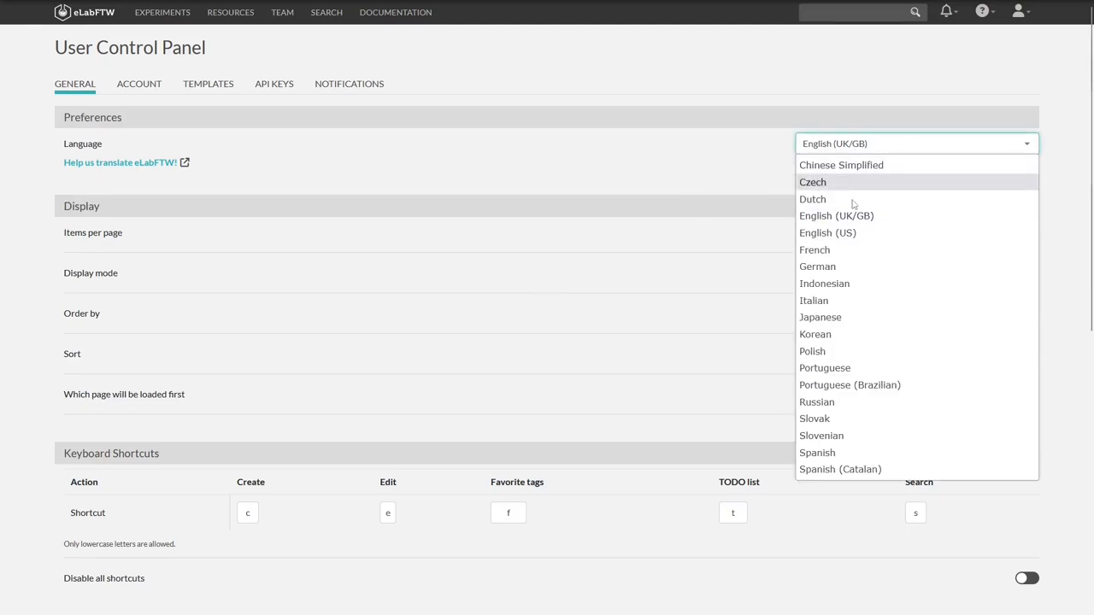
mouse_move(828, 232)
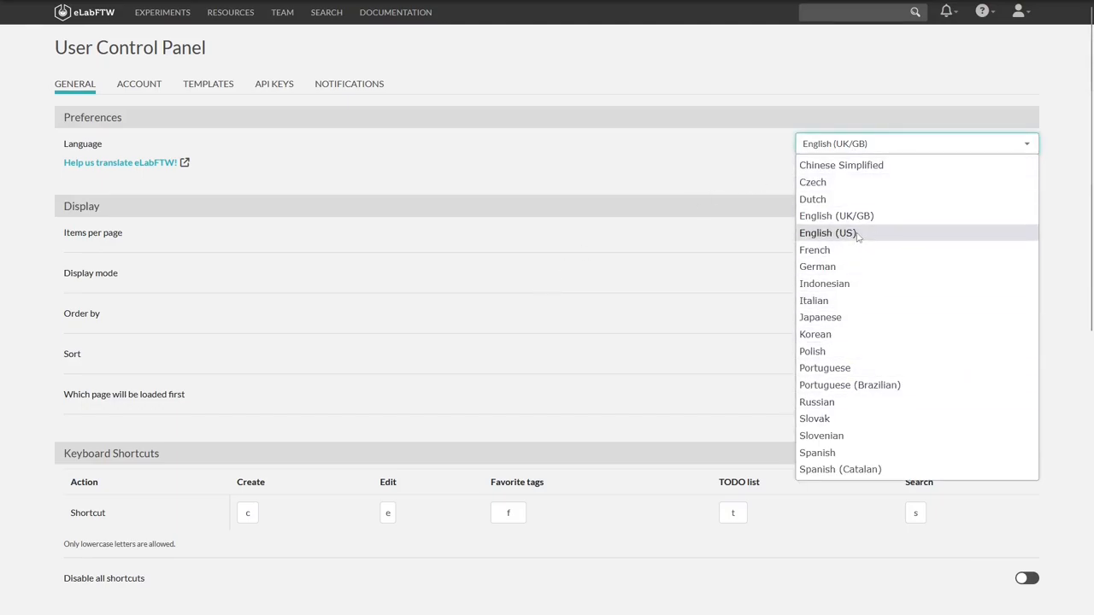
left_click(827, 233)
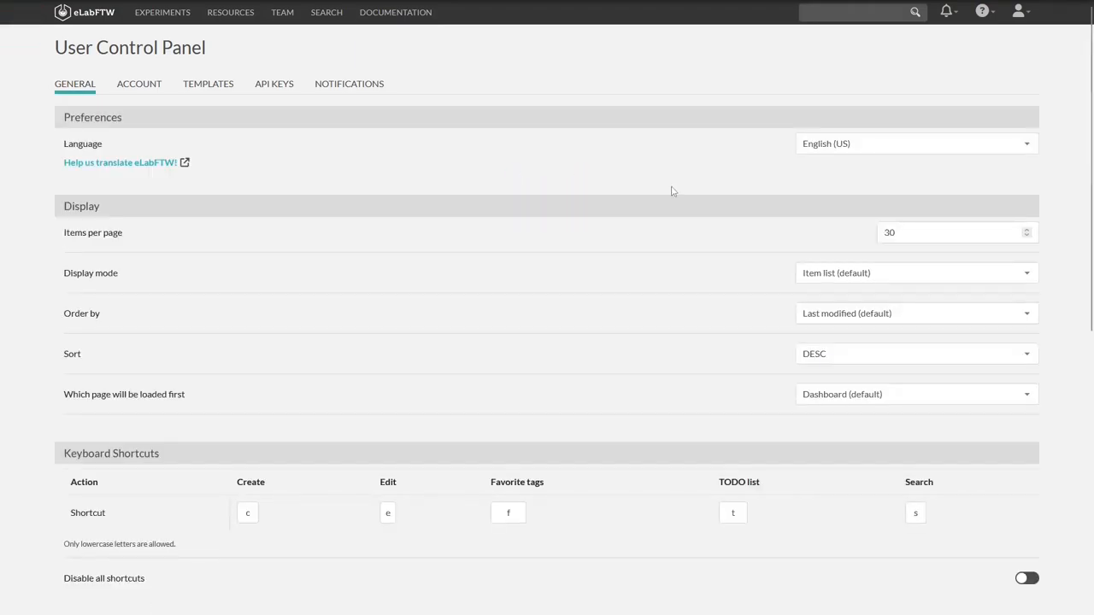
mouse_move(122, 220)
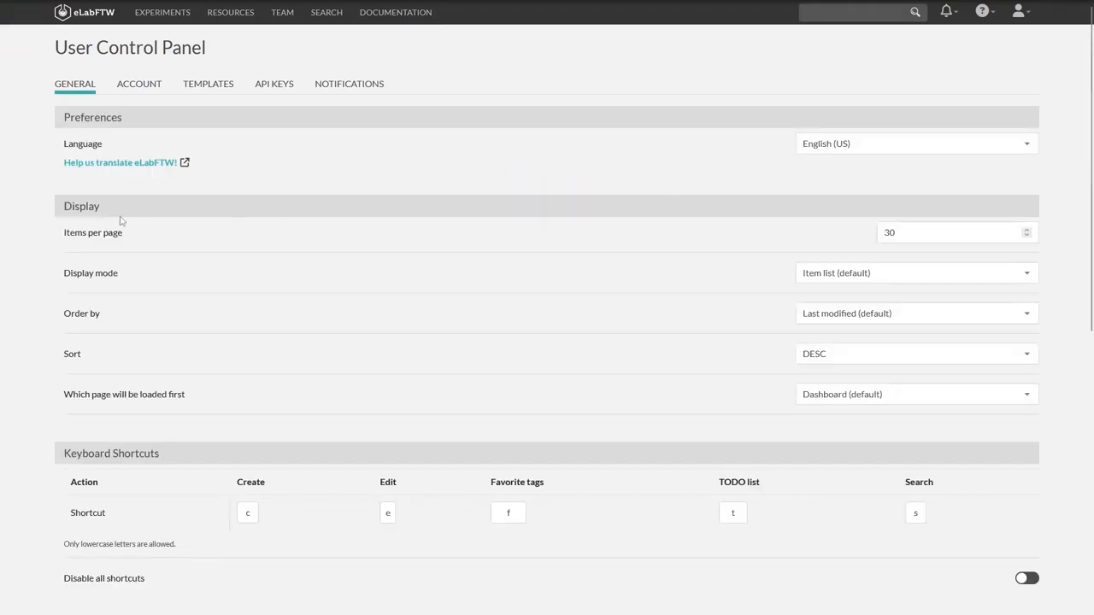
mouse_move(333, 216)
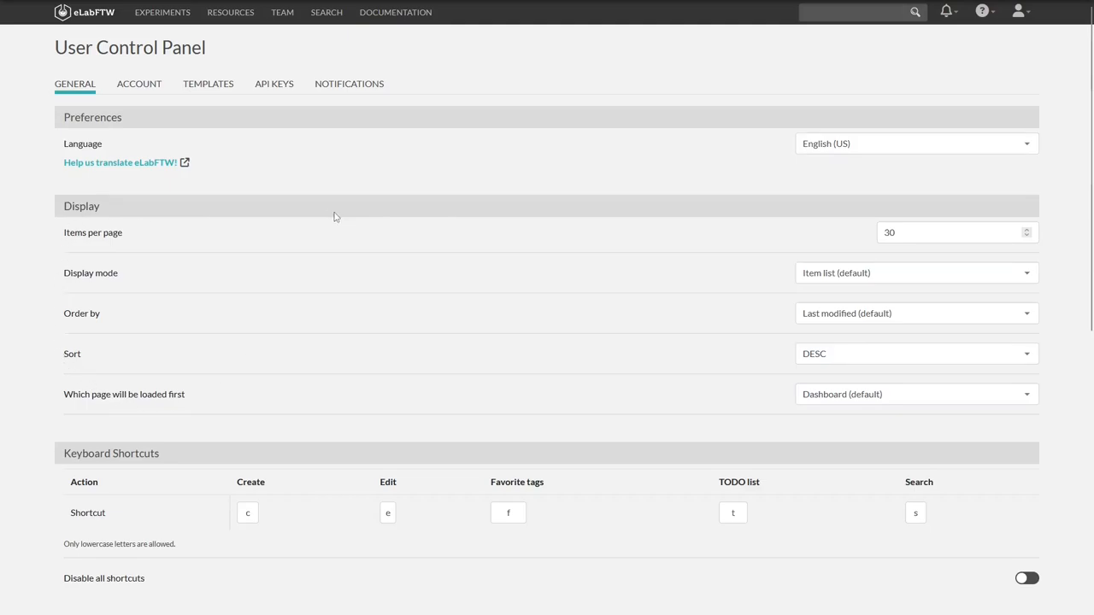
scroll("down", 3)
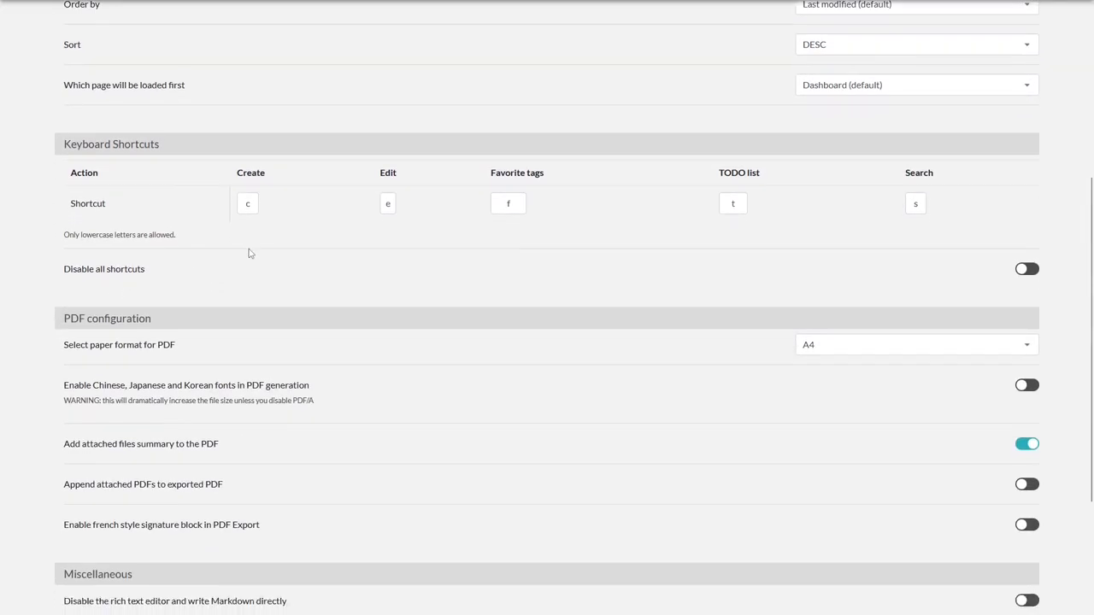
scroll("down", 3)
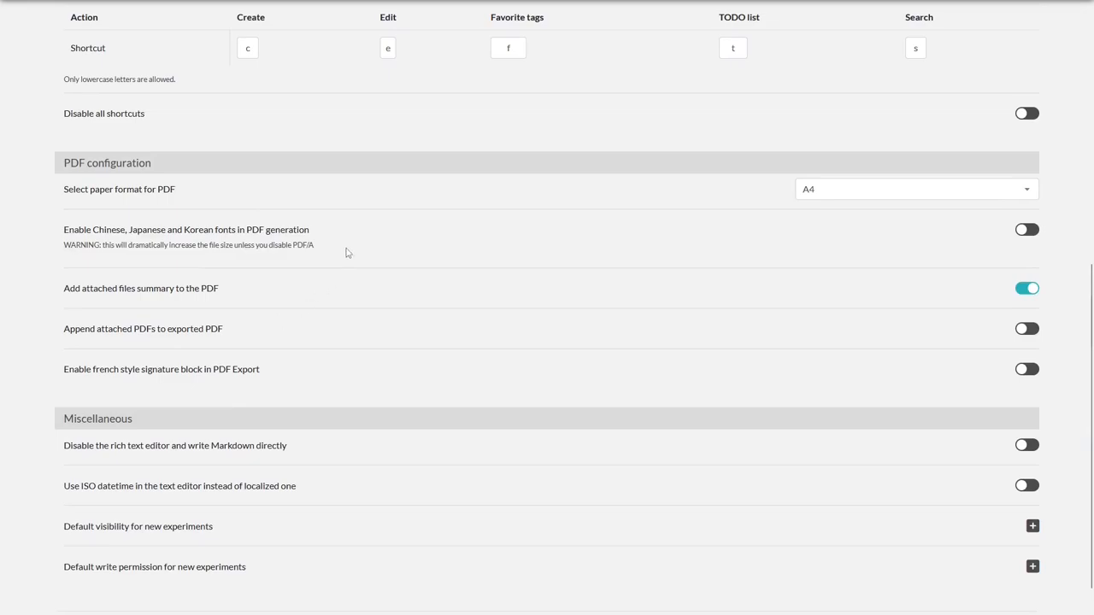
scroll("down", 3)
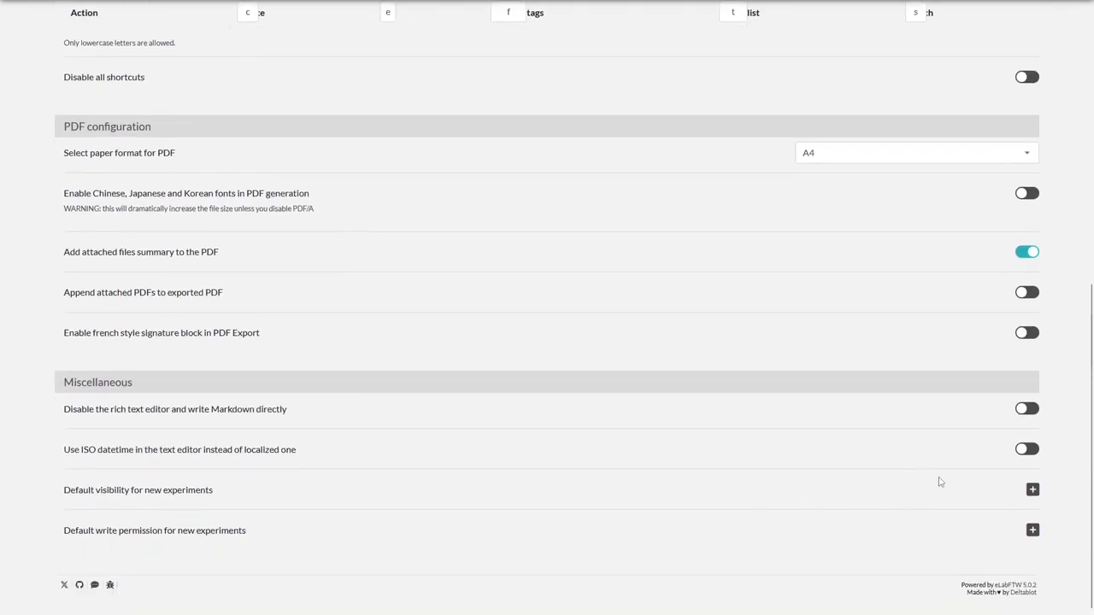
mouse_move(746, 423)
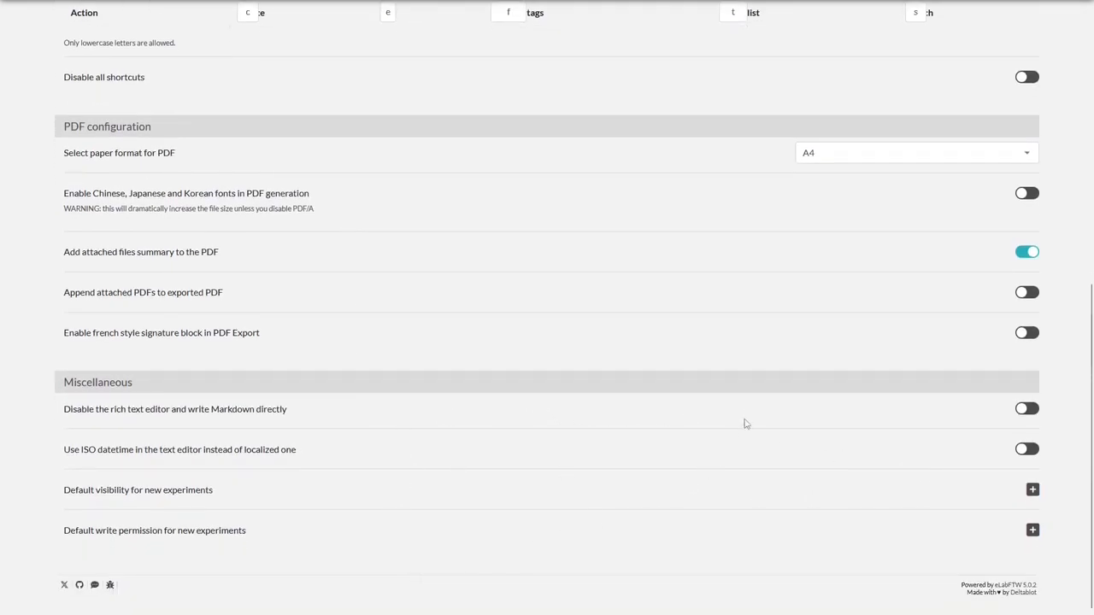
left_click(1032, 490)
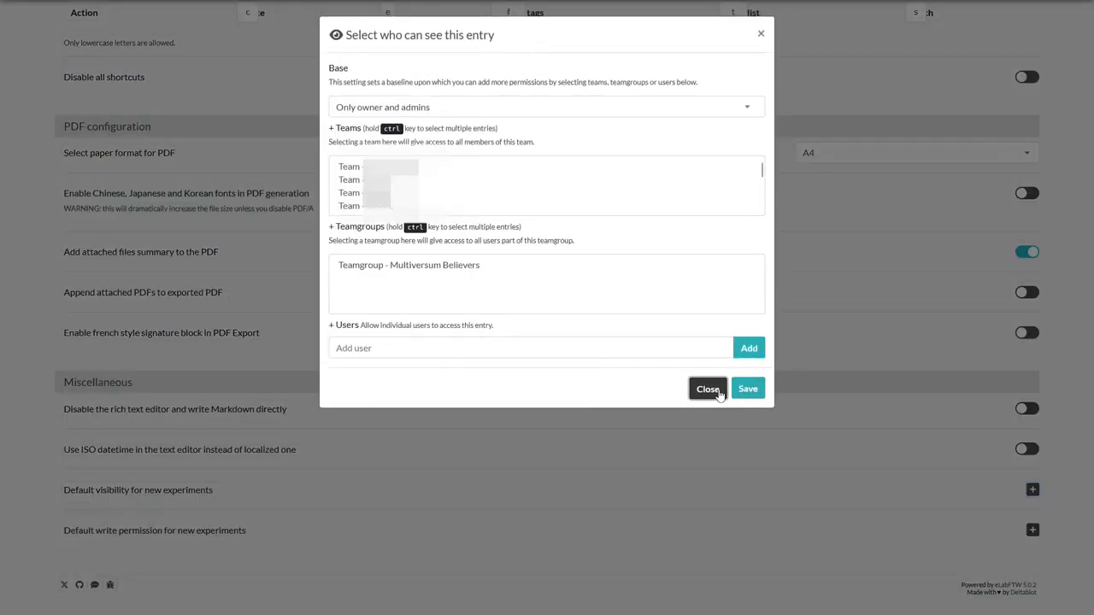
left_click(707, 389)
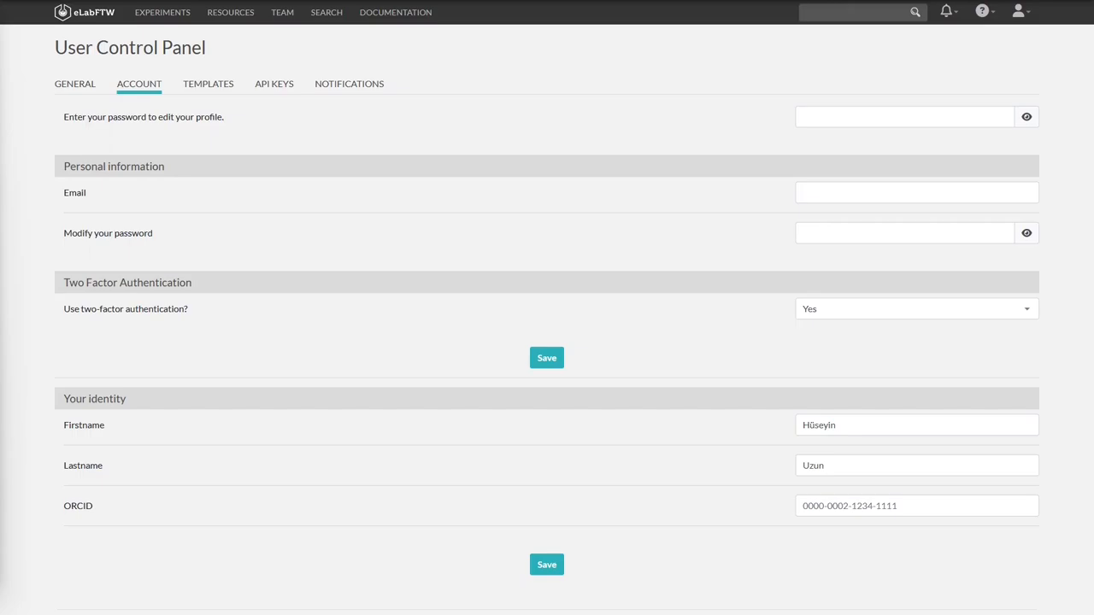
mouse_move(868, 302)
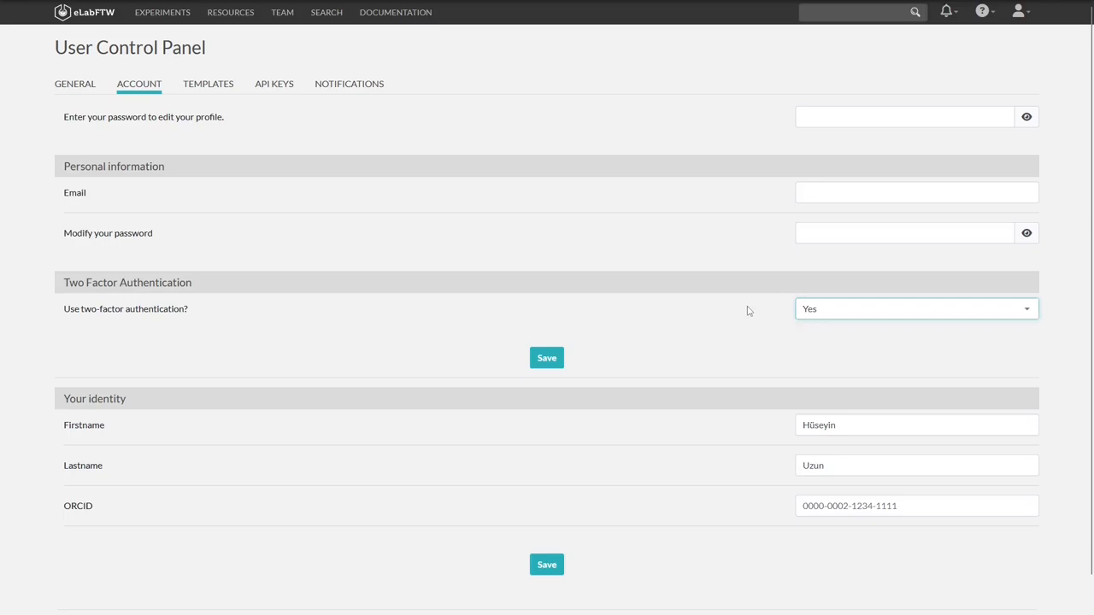
Inspect the Account tab's two-factor option and ORCID field, then view the Templates list
left_click(908, 505)
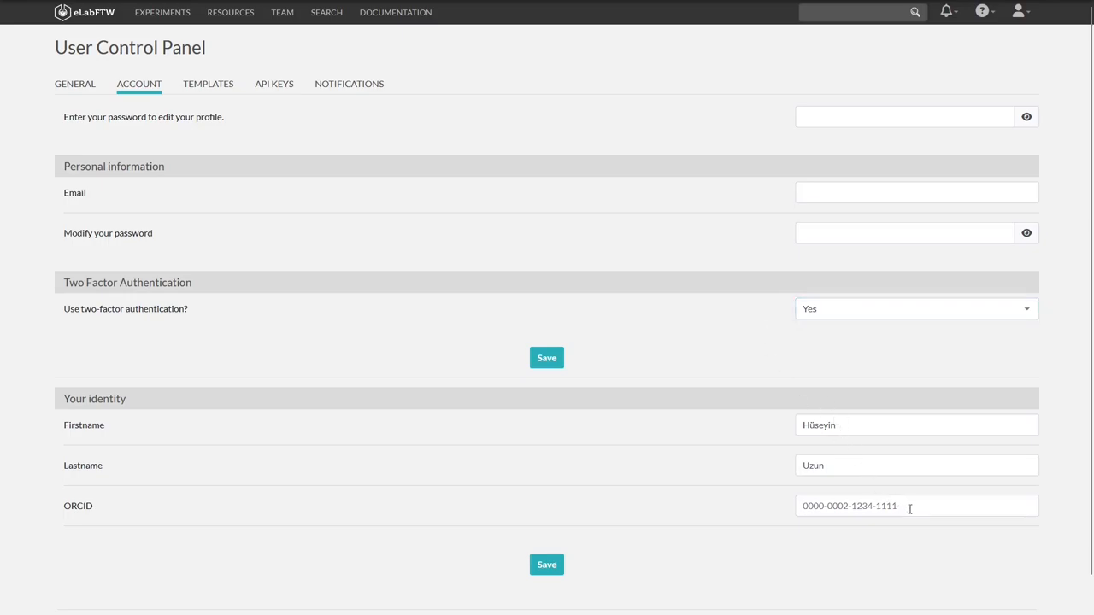
left_click(916, 505)
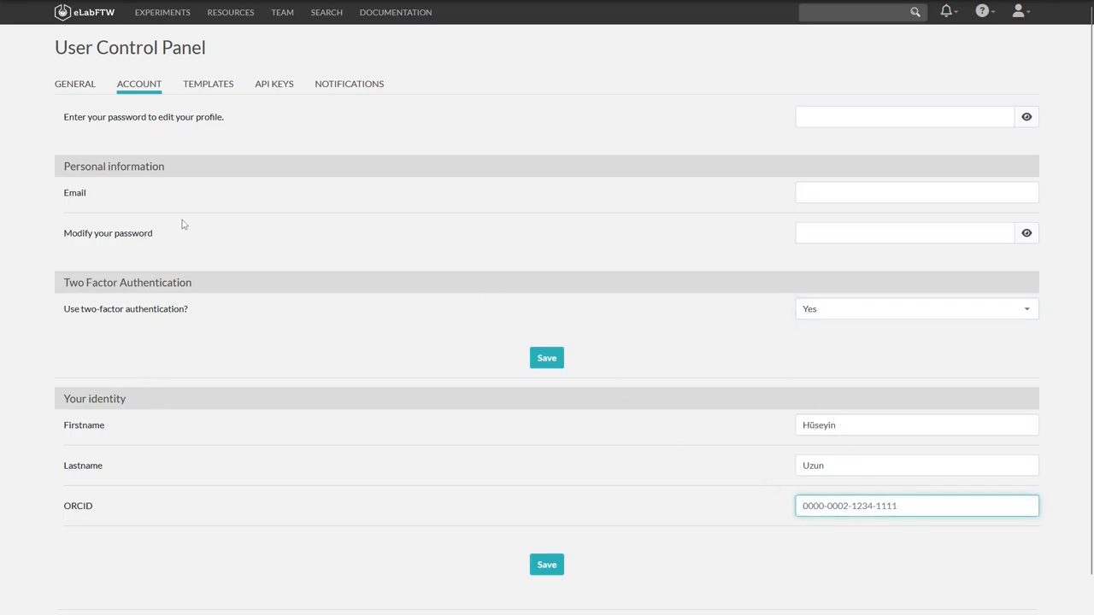
left_click(208, 83)
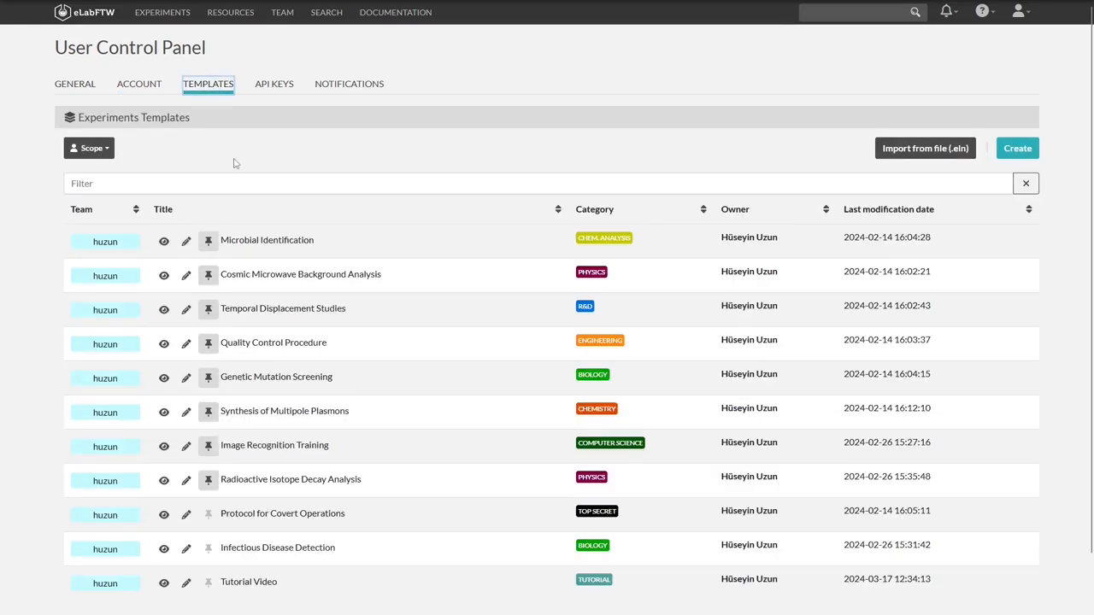
mouse_move(353, 311)
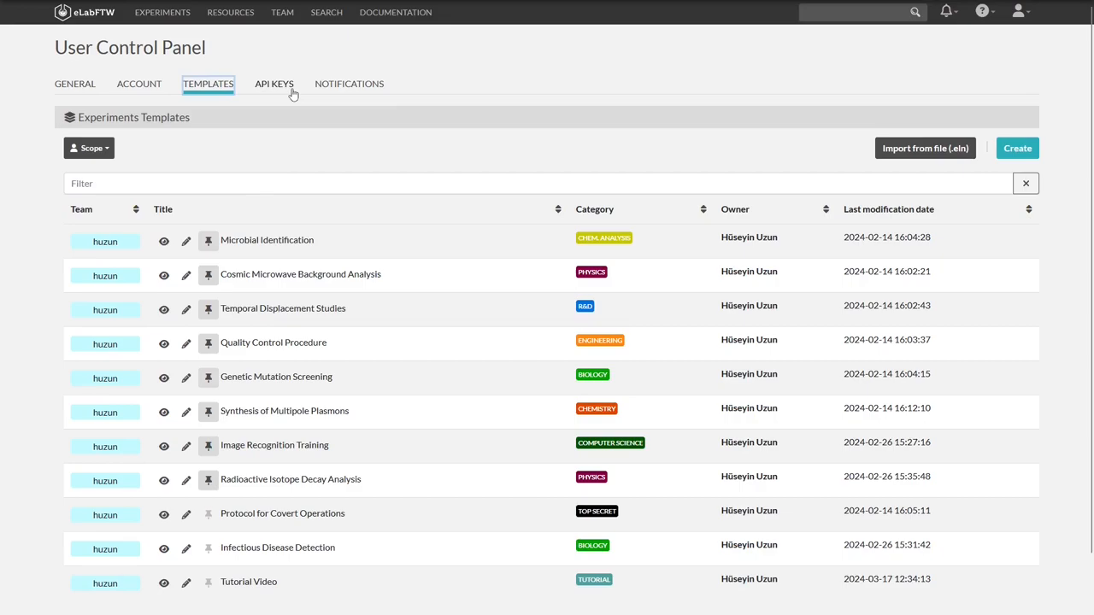
Review the API Keys tab's name and permission fields, then view Notifications settings
left_click(274, 83)
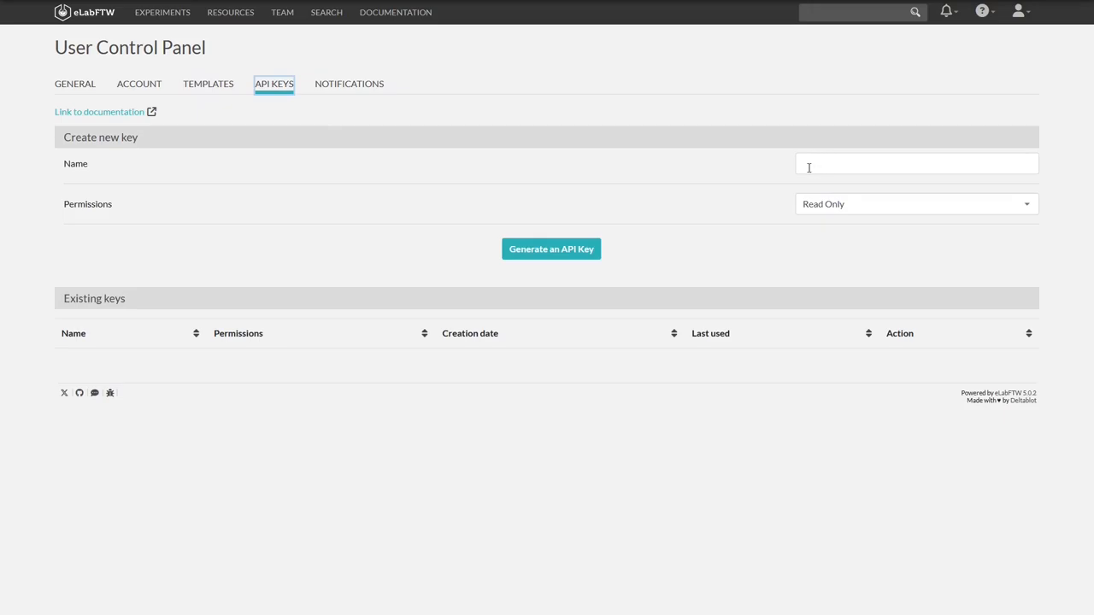
left_click(916, 163)
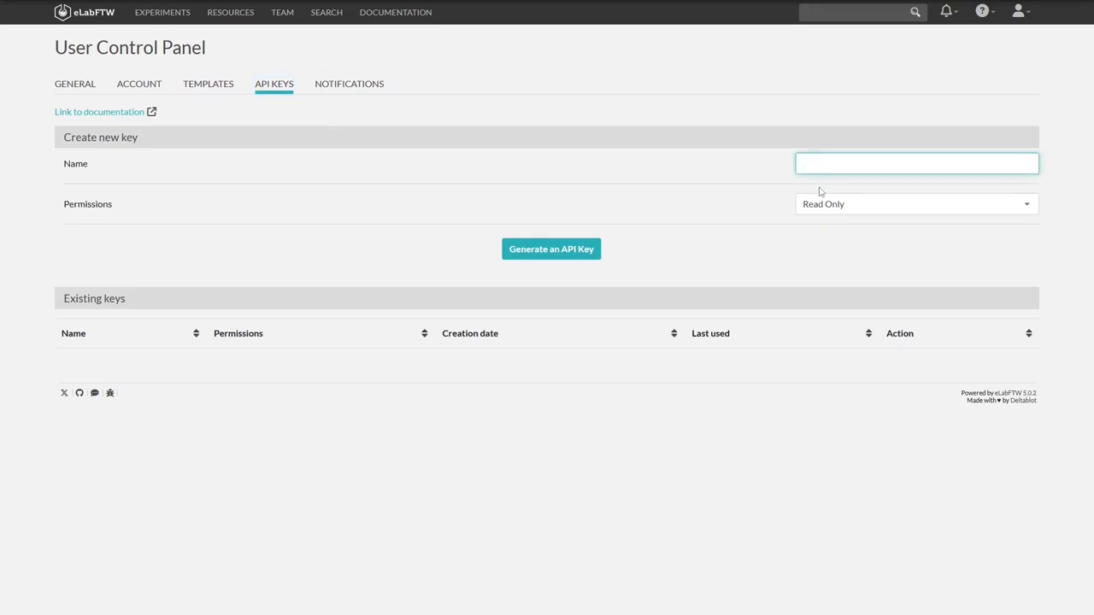
left_click(916, 203)
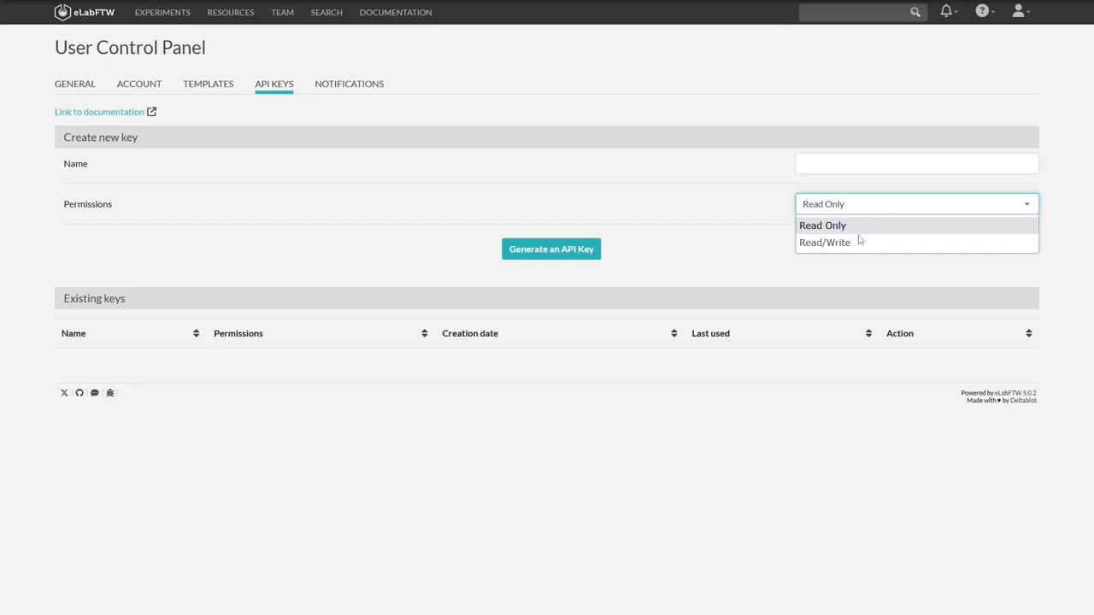
mouse_move(825, 242)
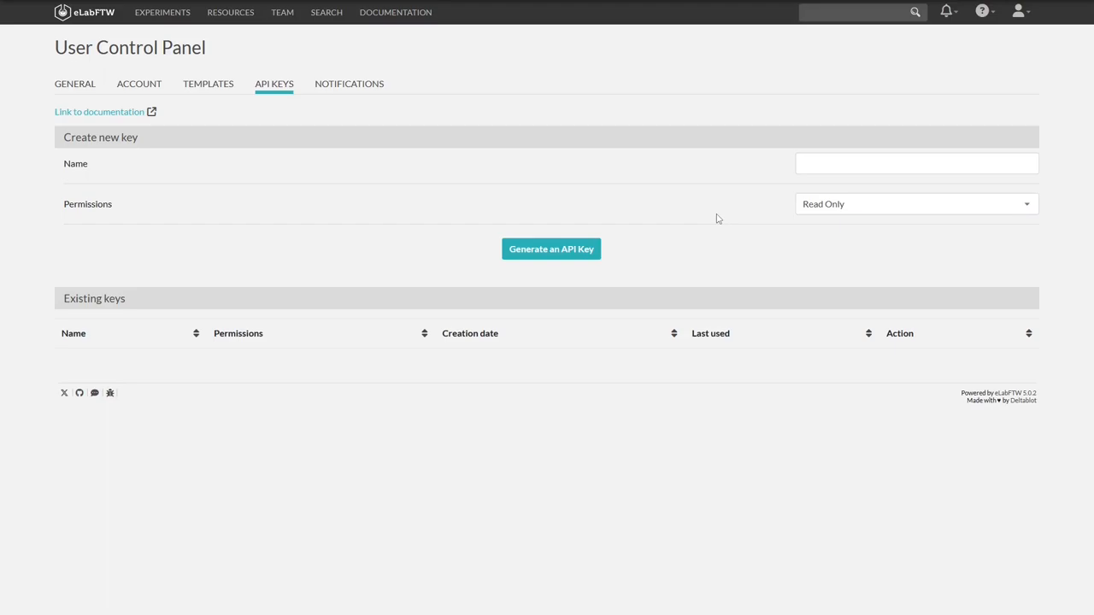
mouse_move(349, 83)
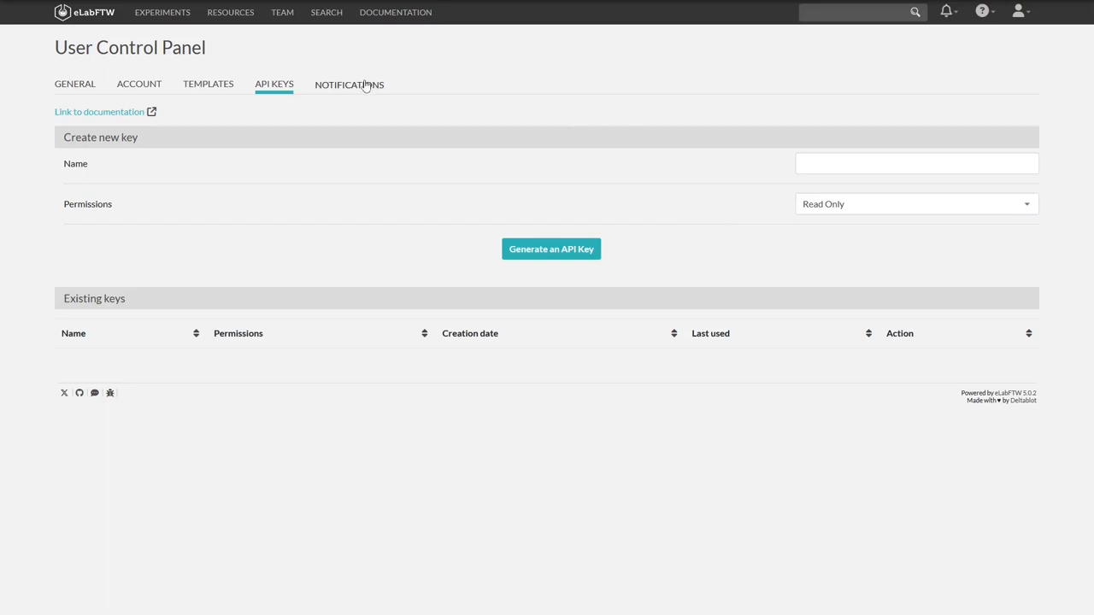
left_click(349, 83)
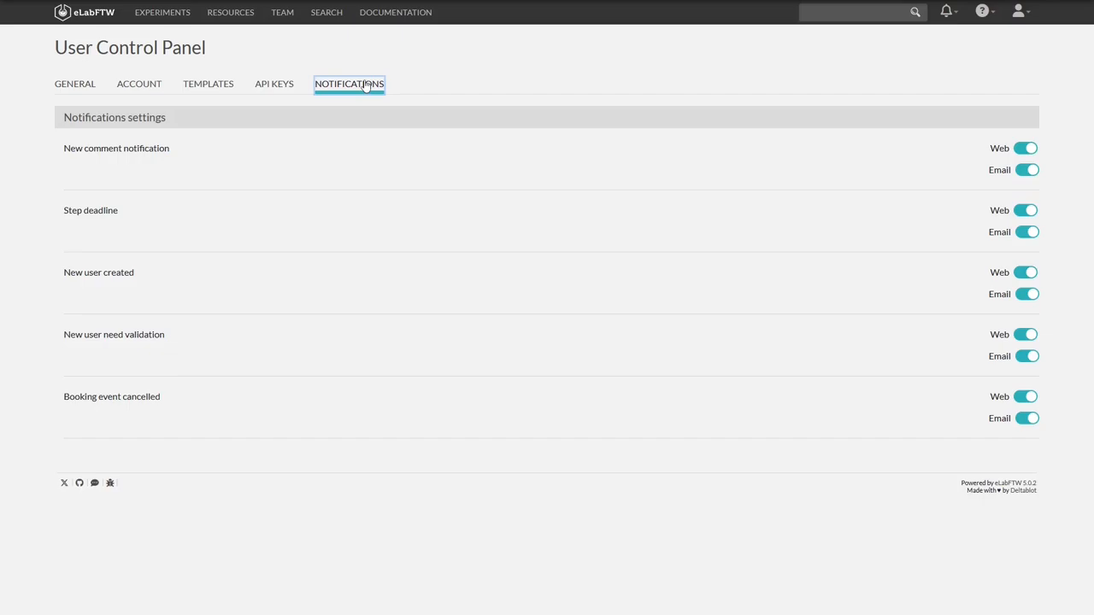